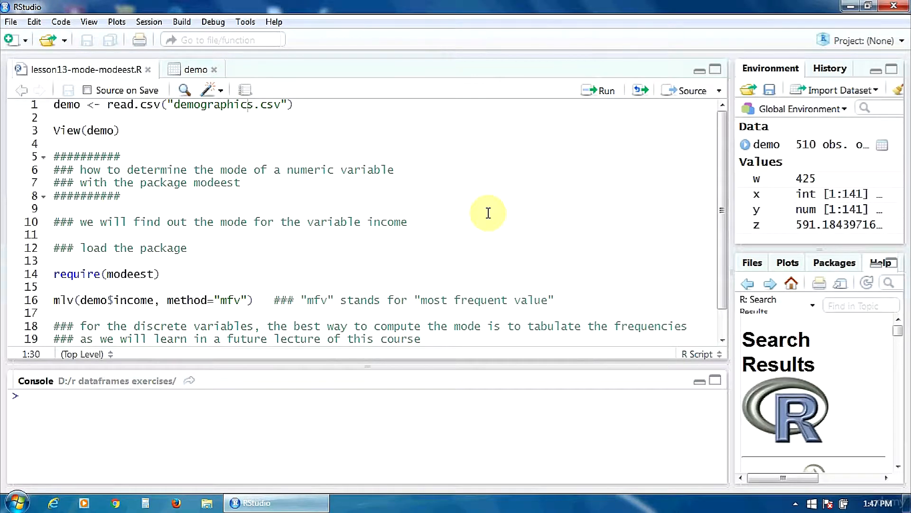
# Step: Glance at the demo data table, return to the script, and run require(modeest)
pyautogui.click(195, 70)
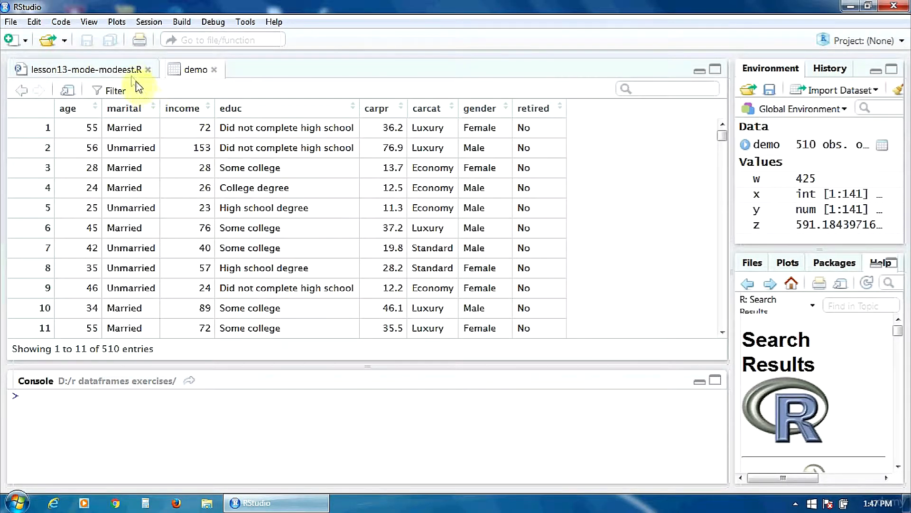
pyautogui.click(82, 69)
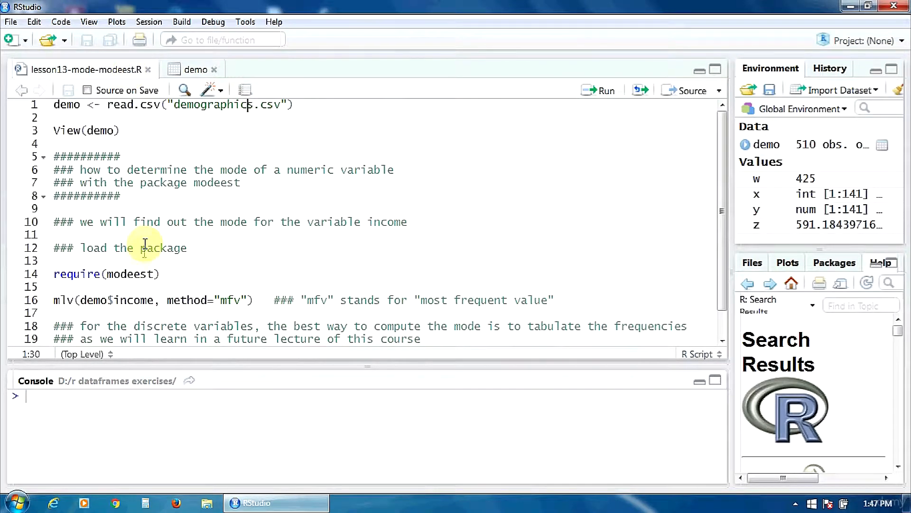
pyautogui.click(407, 169)
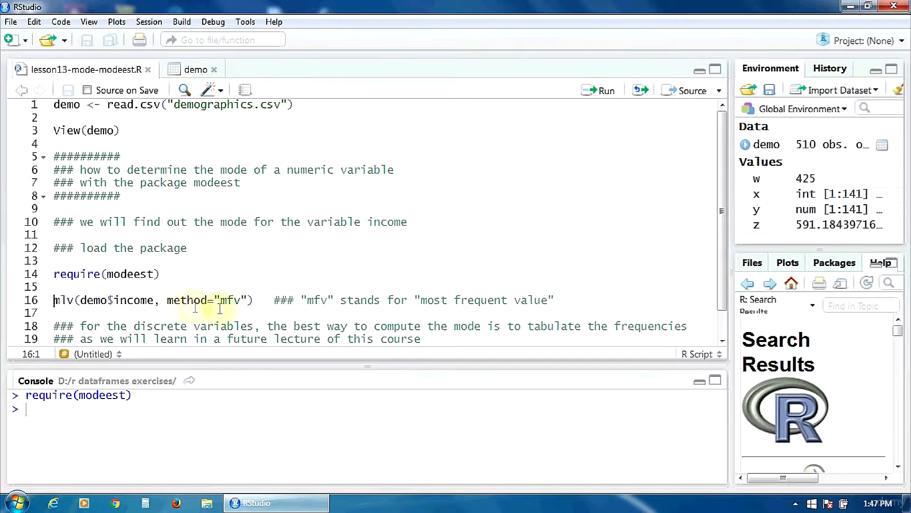
pyautogui.moveTo(339, 241)
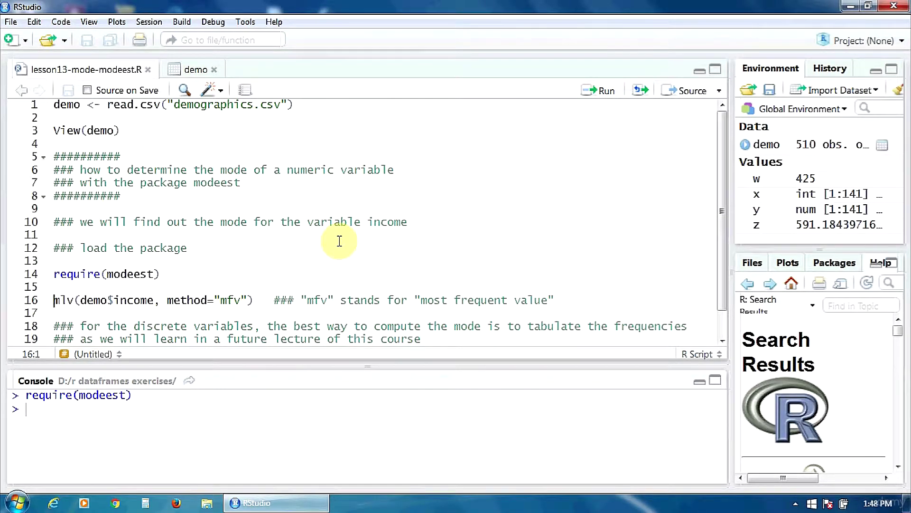
# Step: Run mlv(demo$income, method="mfv") to get mode 28 and Bickel's skewness 0.51
pyautogui.click(603, 89)
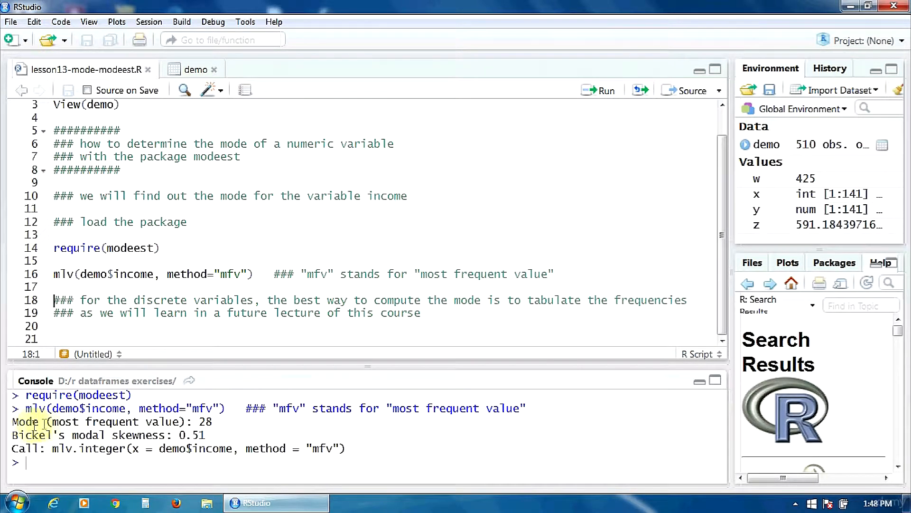
pyautogui.moveTo(224, 422)
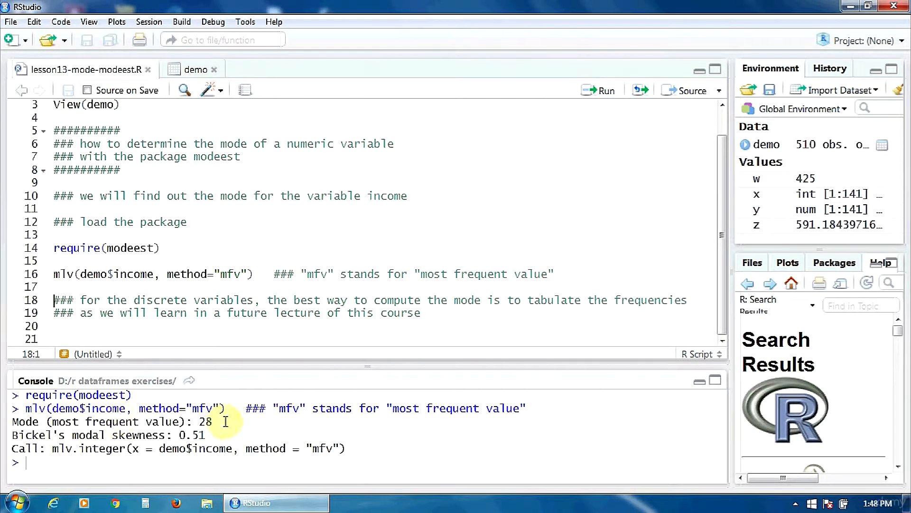